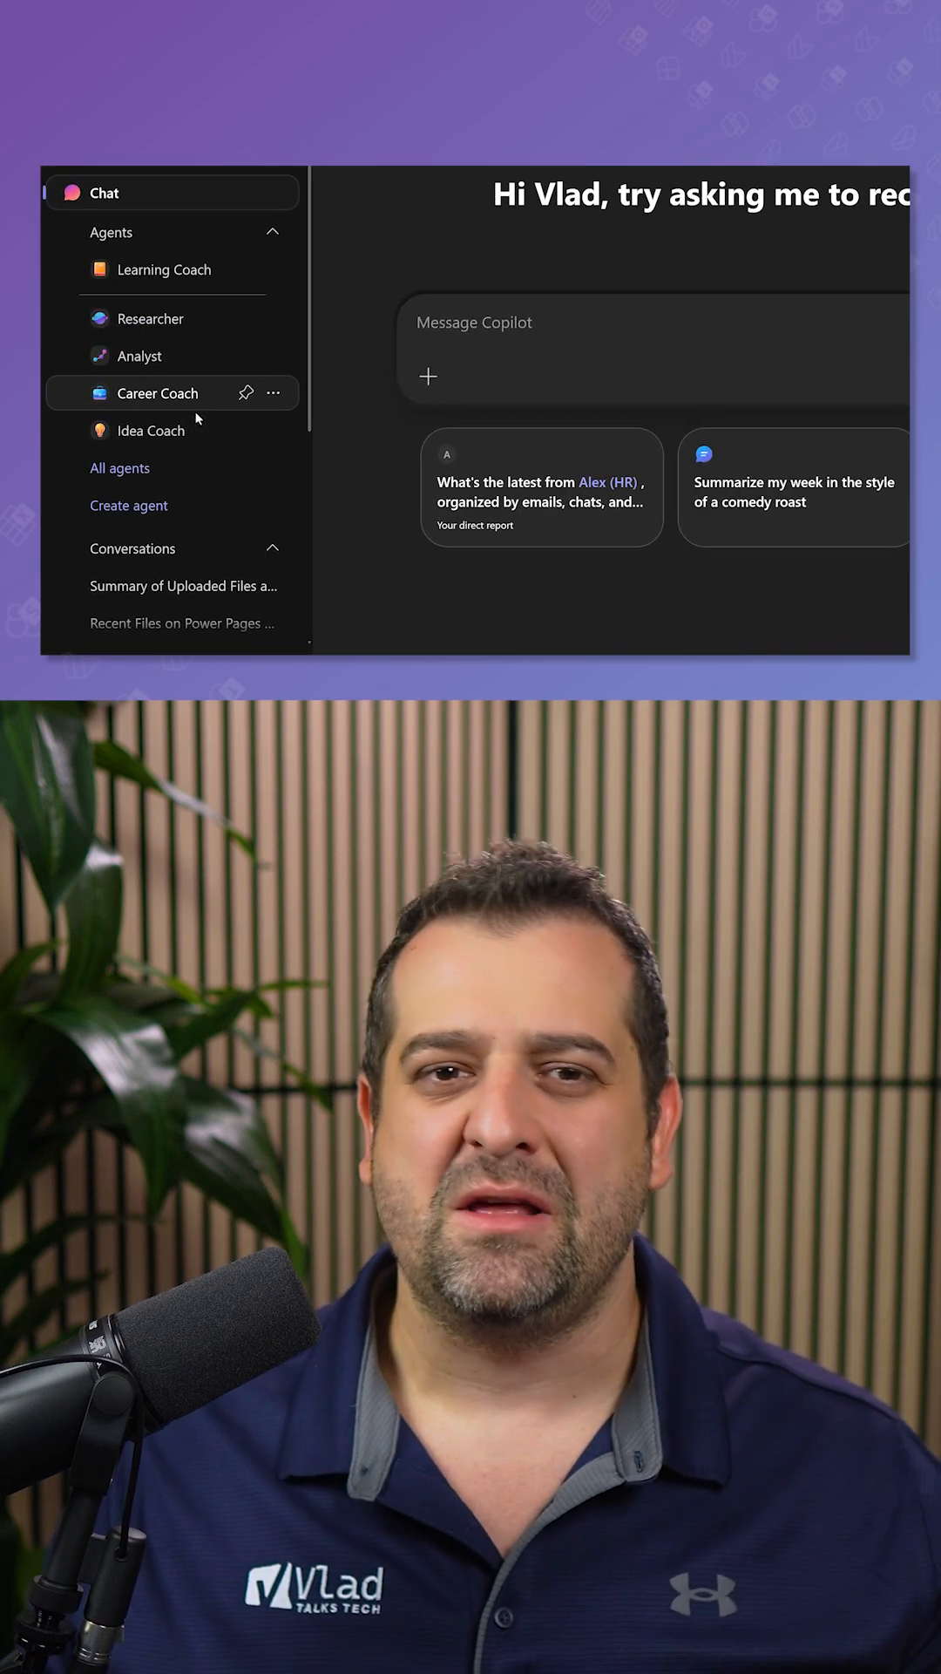
# Step: Open the account page via View account in the Copilot sidebar profile menu
pyautogui.scroll(-3)
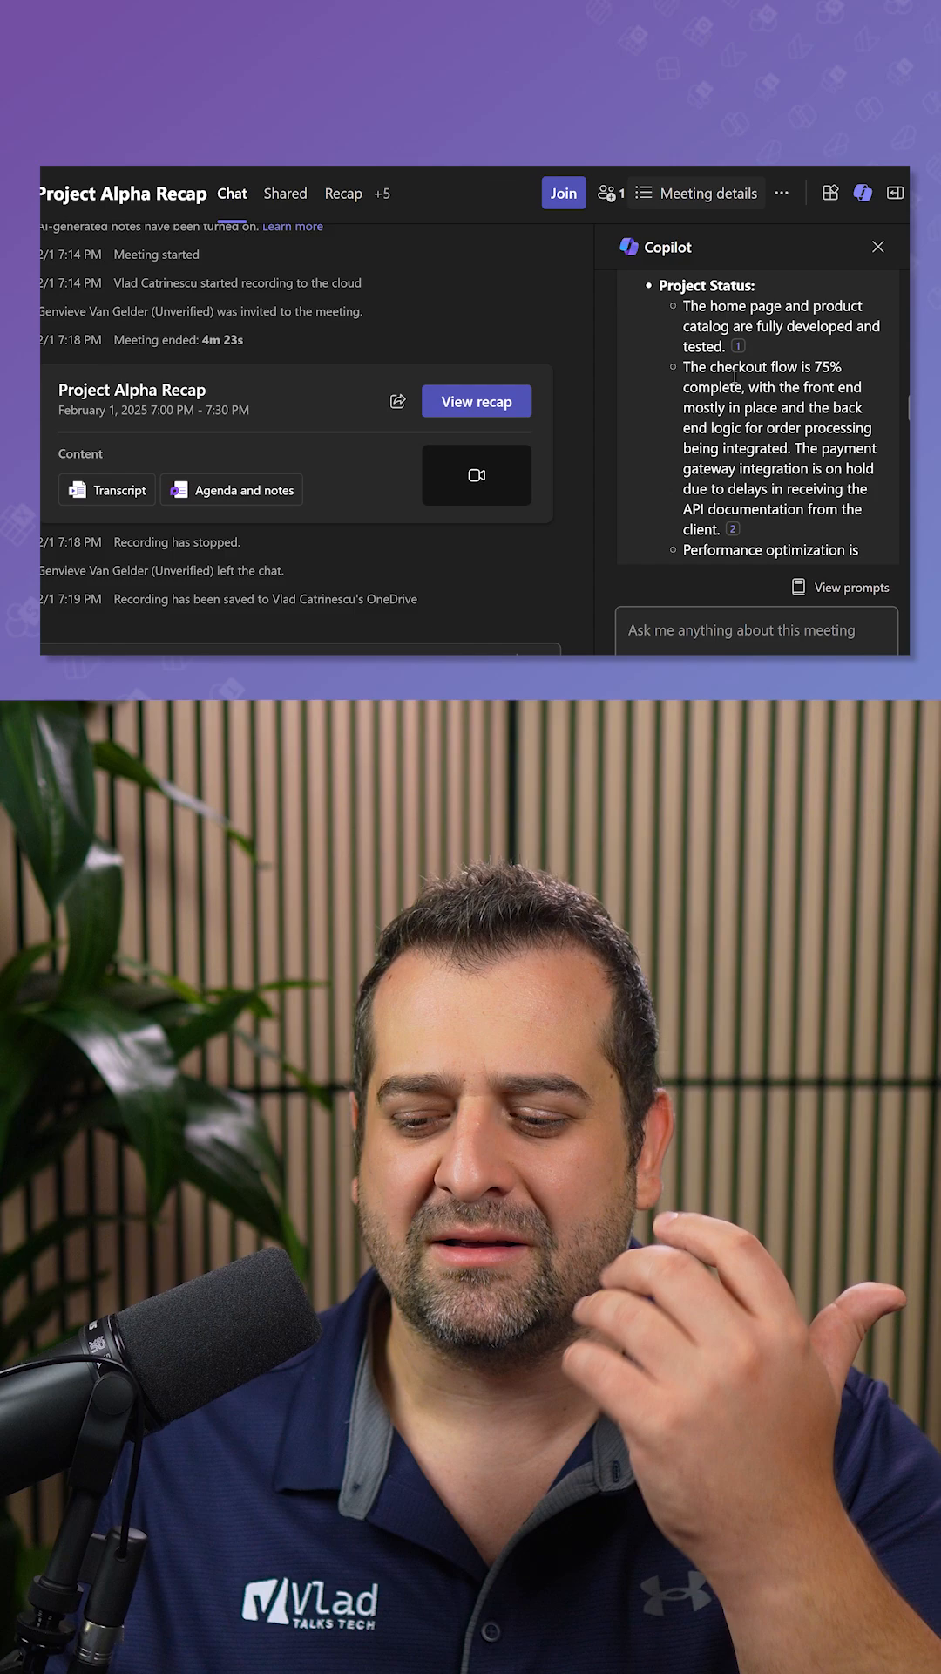
pyautogui.scroll(-3)
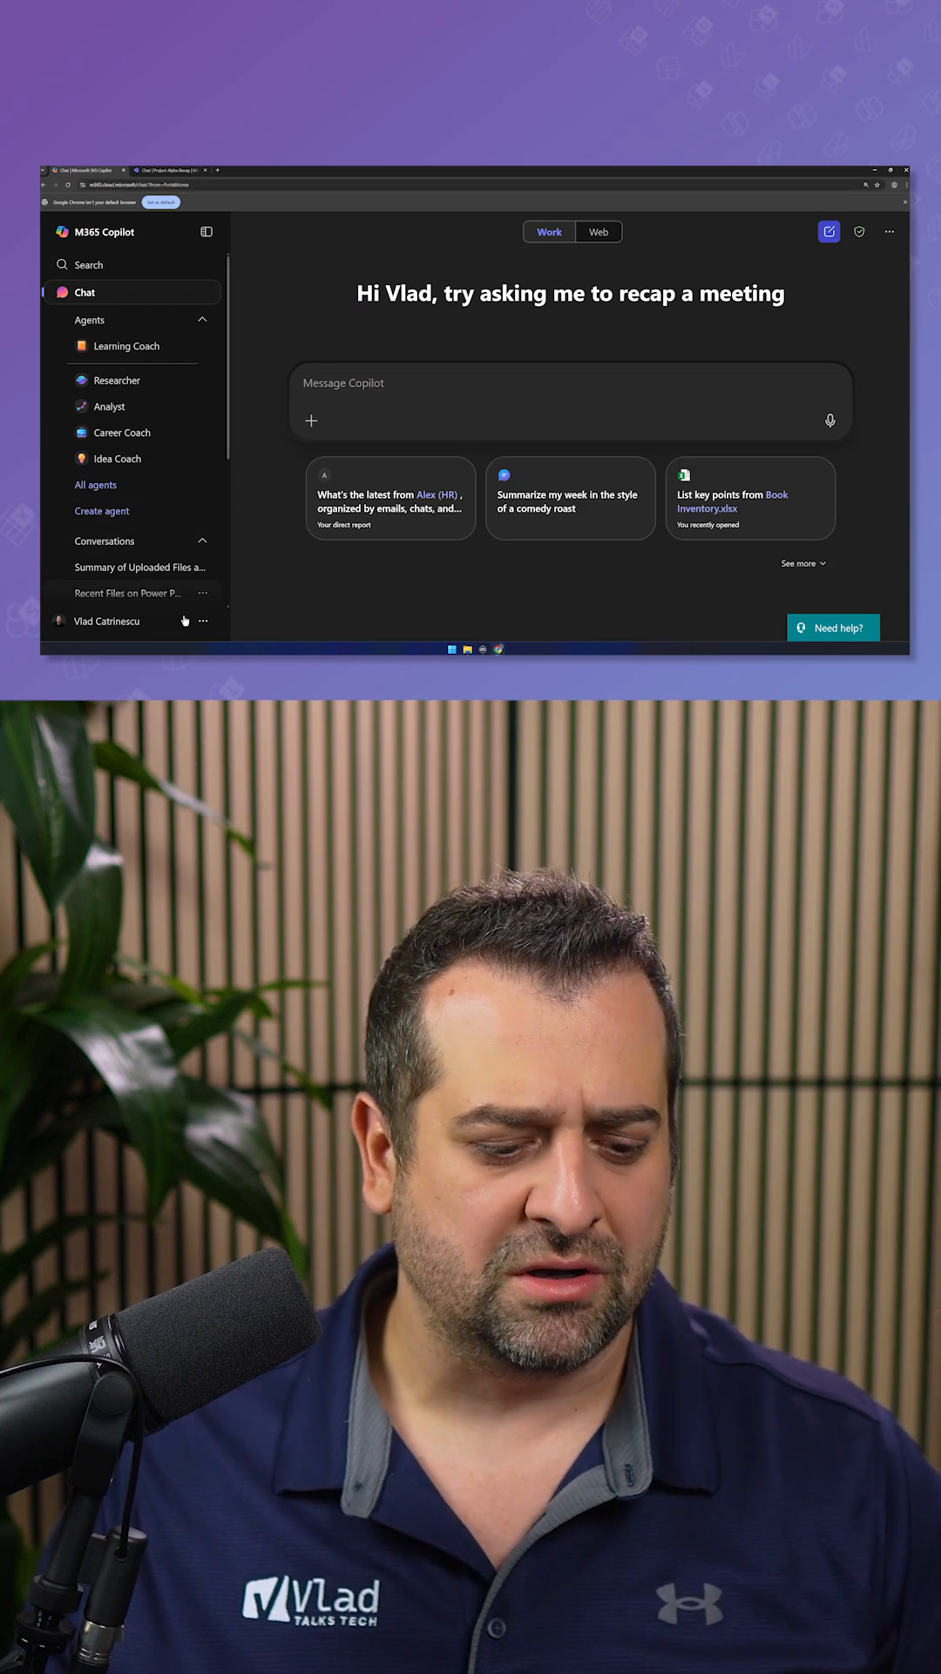
pyautogui.click(105, 620)
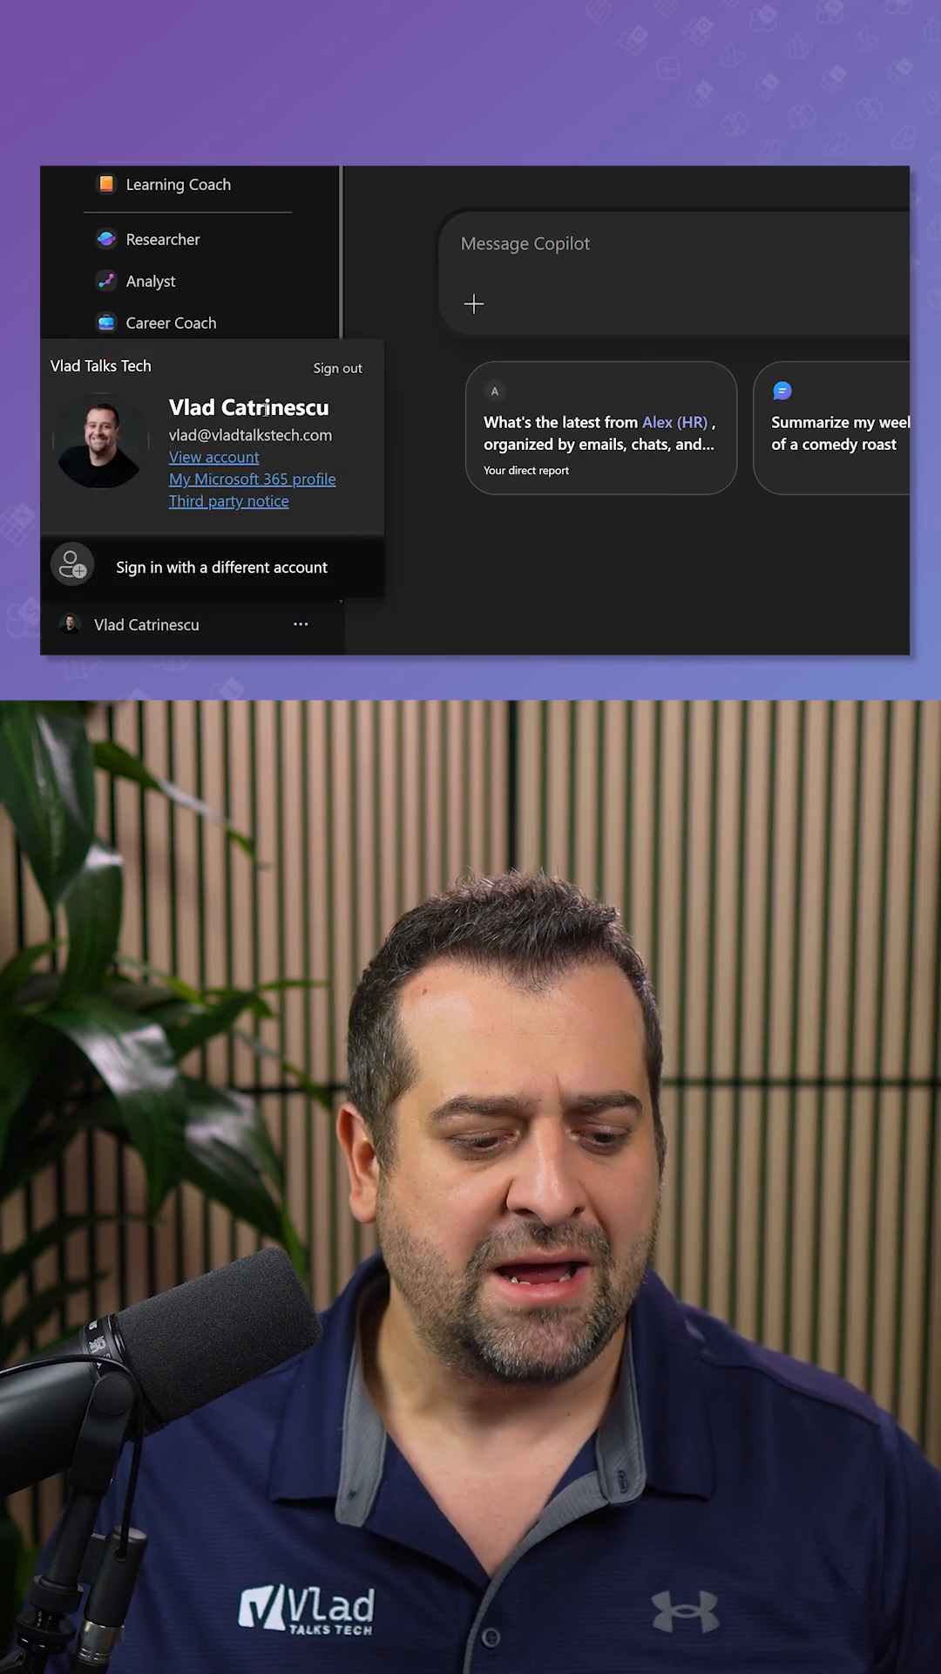
pyautogui.click(213, 457)
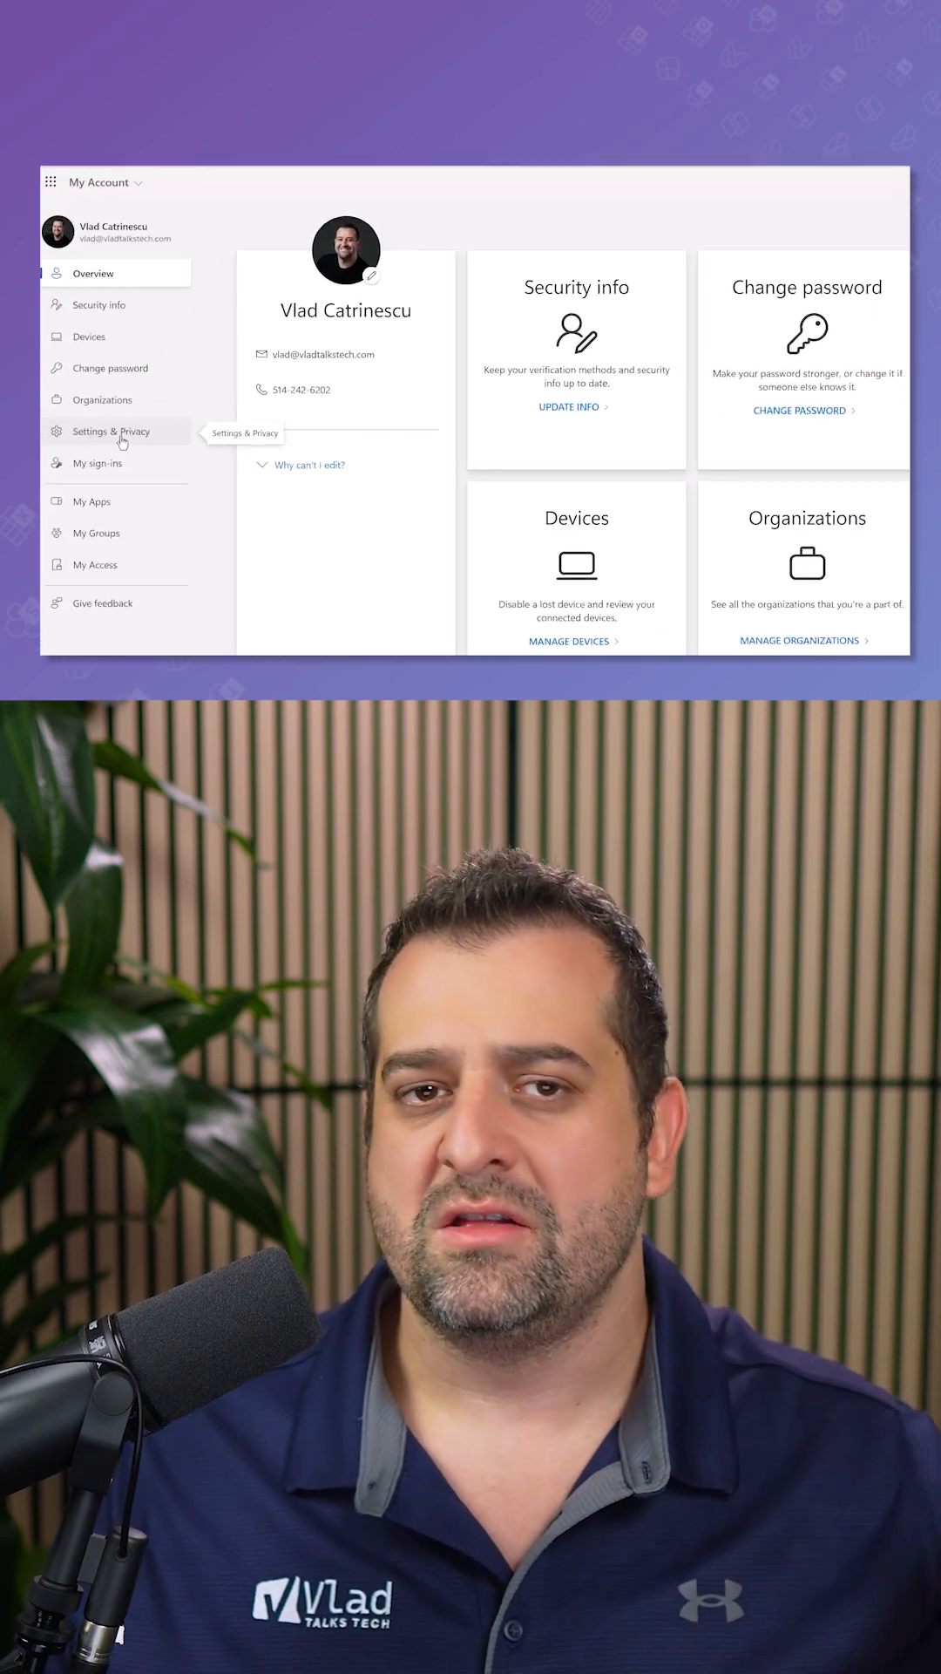
# Step: Under Settings & Privacy > Privacy, expand Copilot activity history and choose Delete history
pyautogui.click(111, 431)
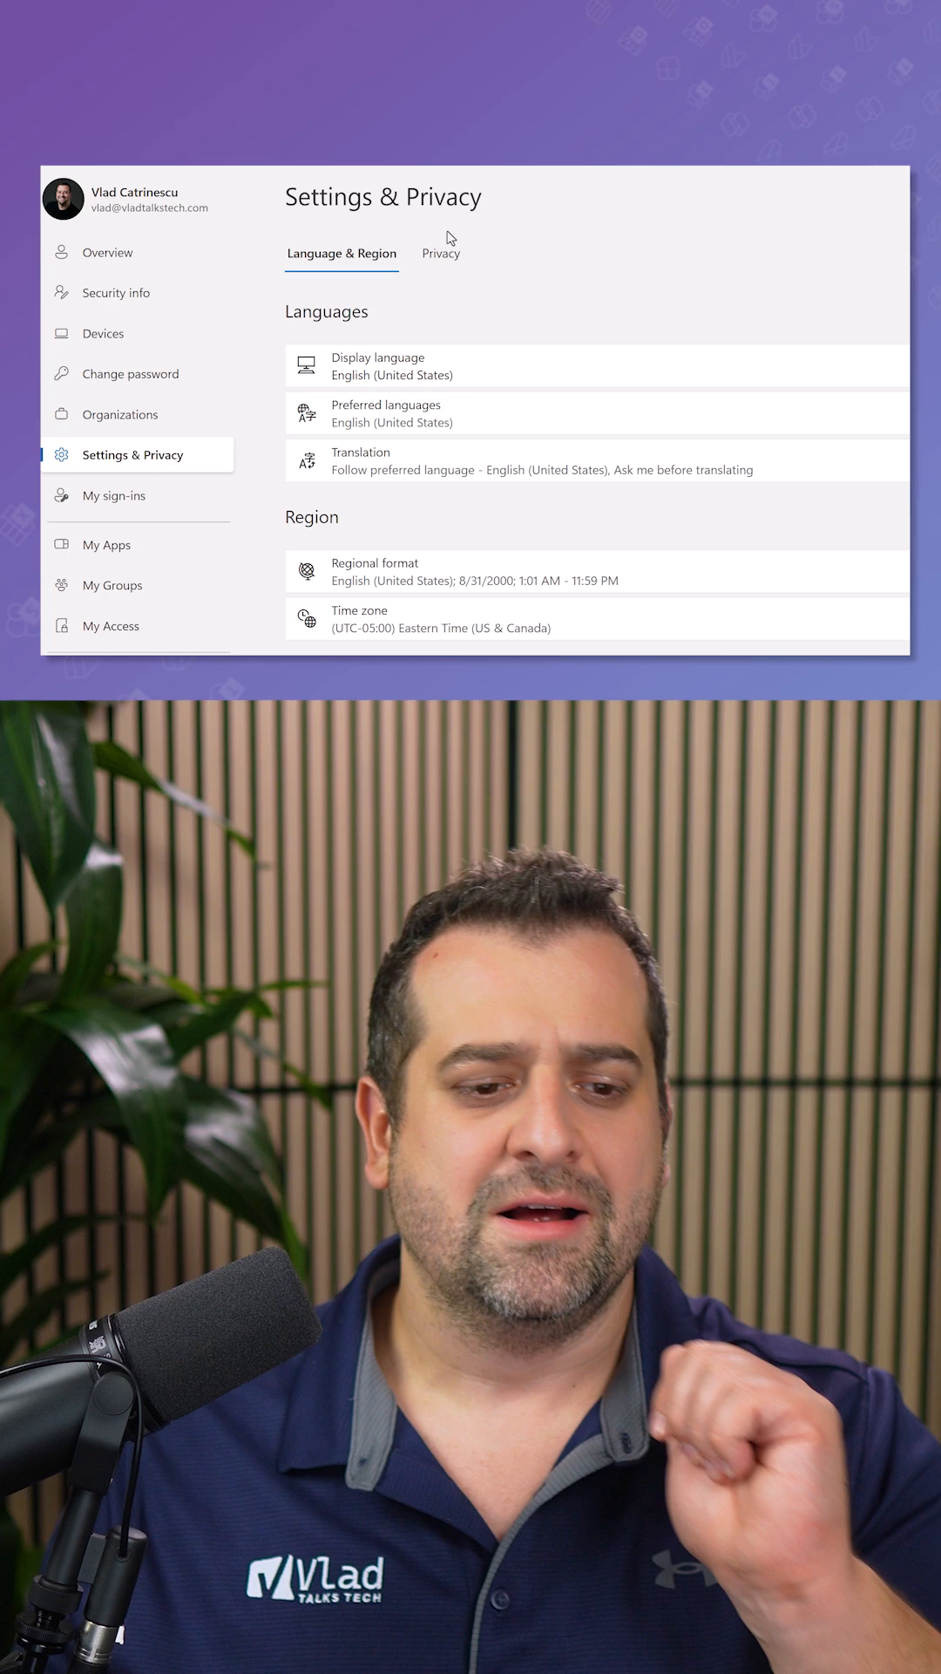
pyautogui.click(441, 253)
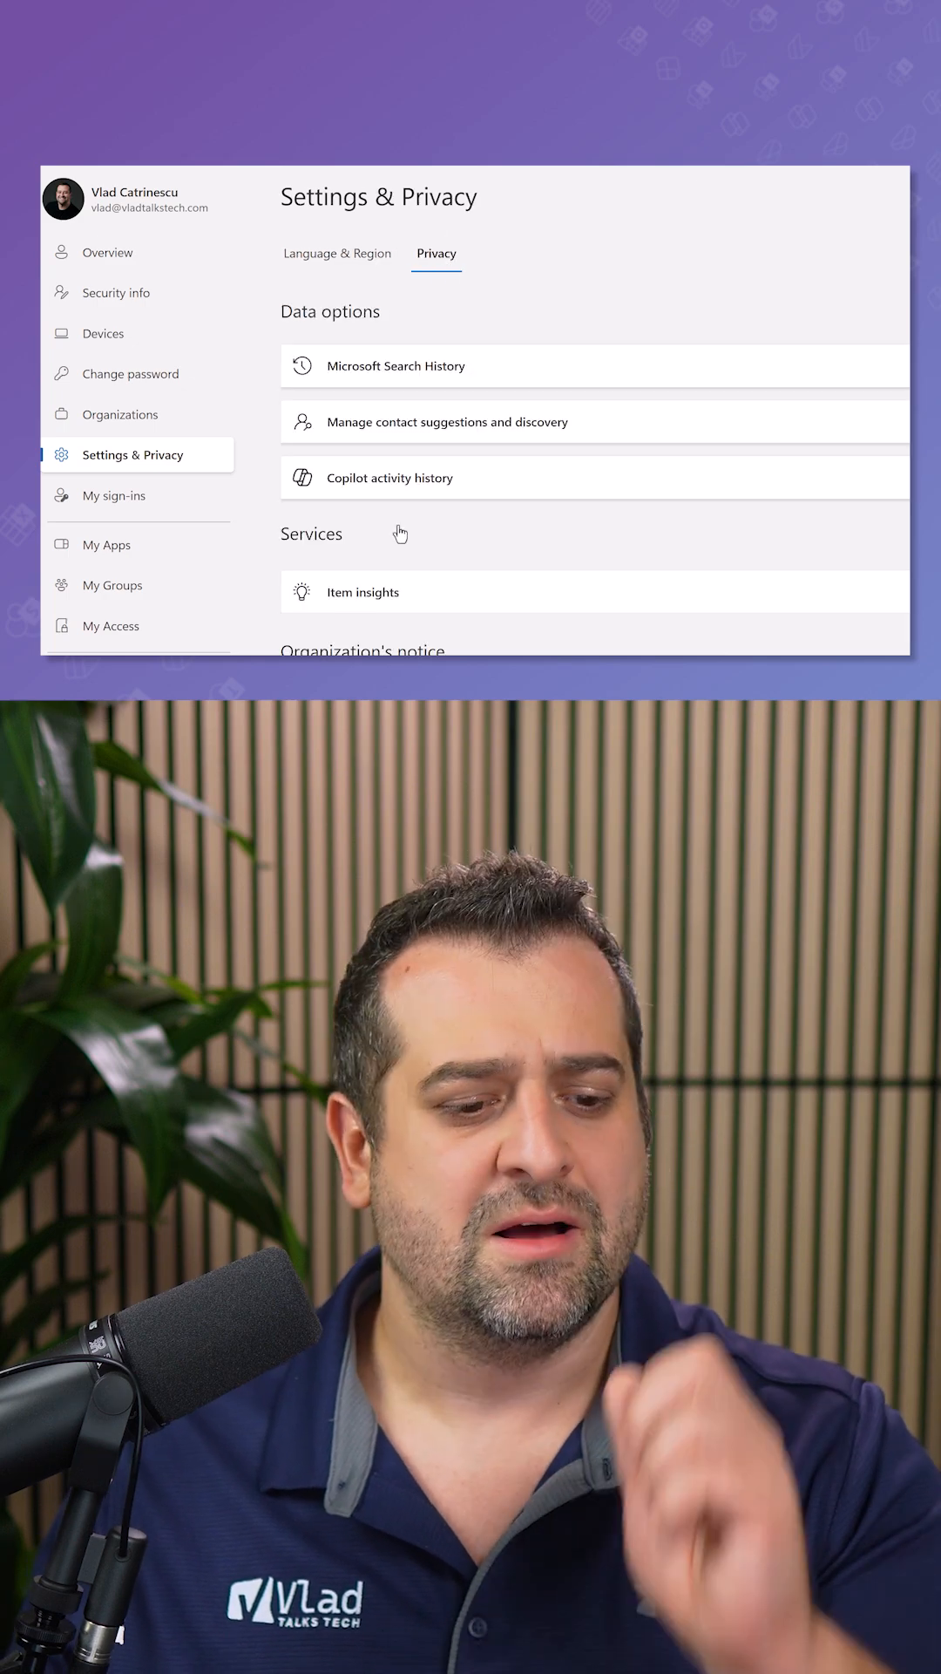
pyautogui.click(390, 477)
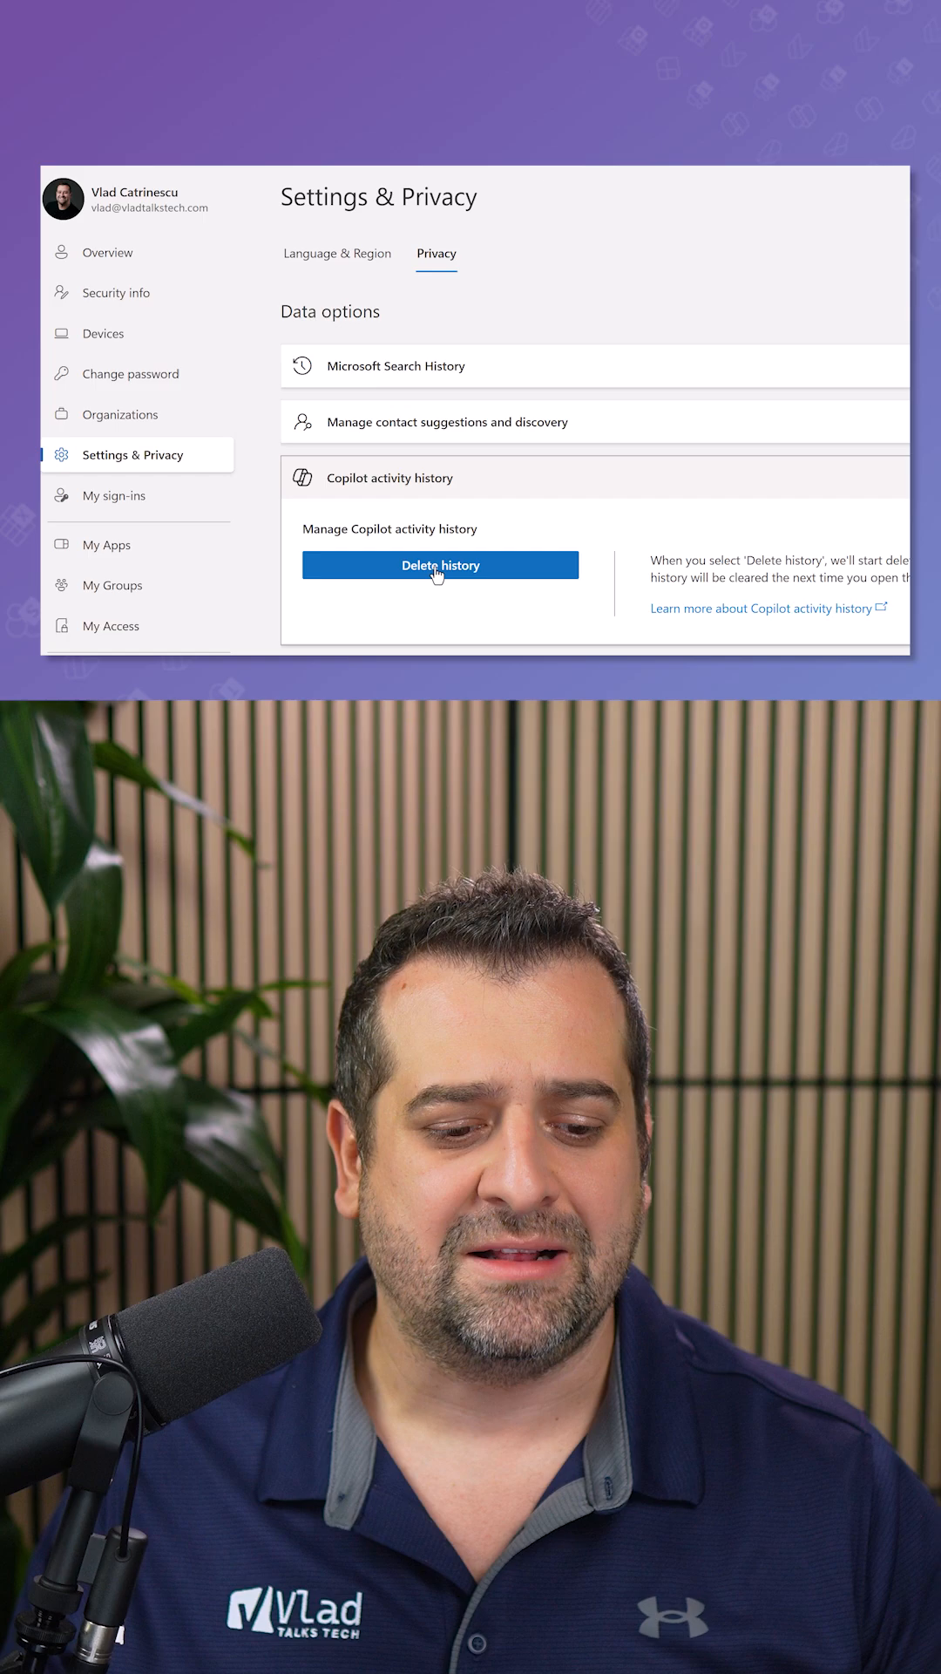
pyautogui.click(440, 565)
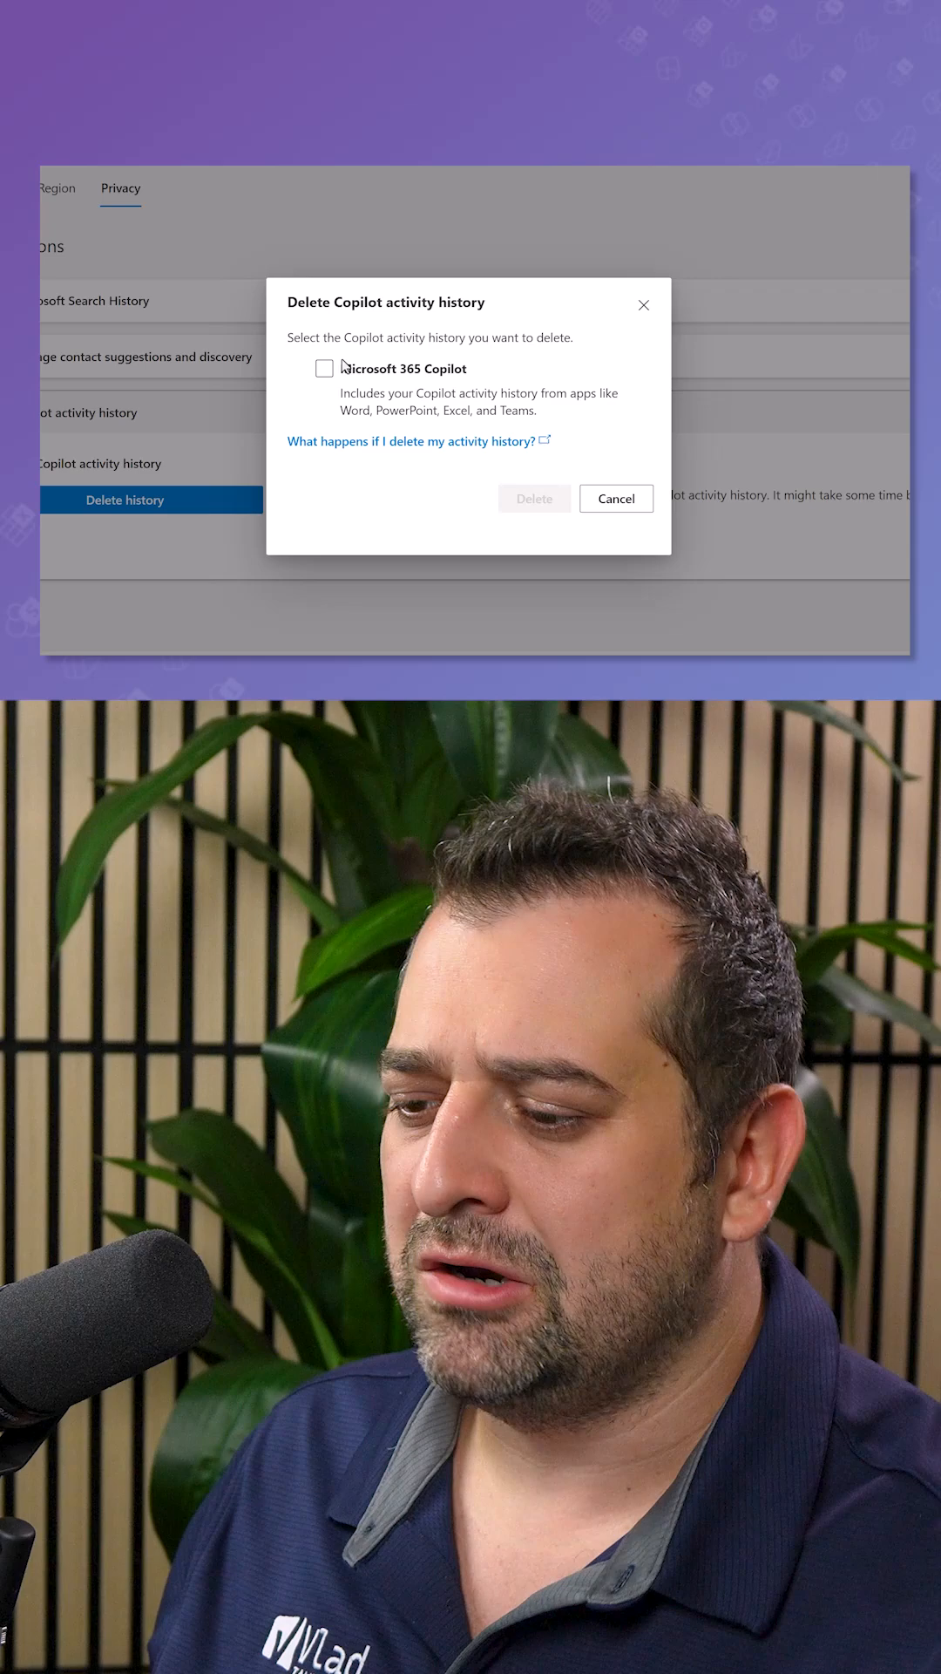
# Step: Tick Microsoft 365 Copilot, delete its history, and close the request-received confirmation
pyautogui.click(323, 369)
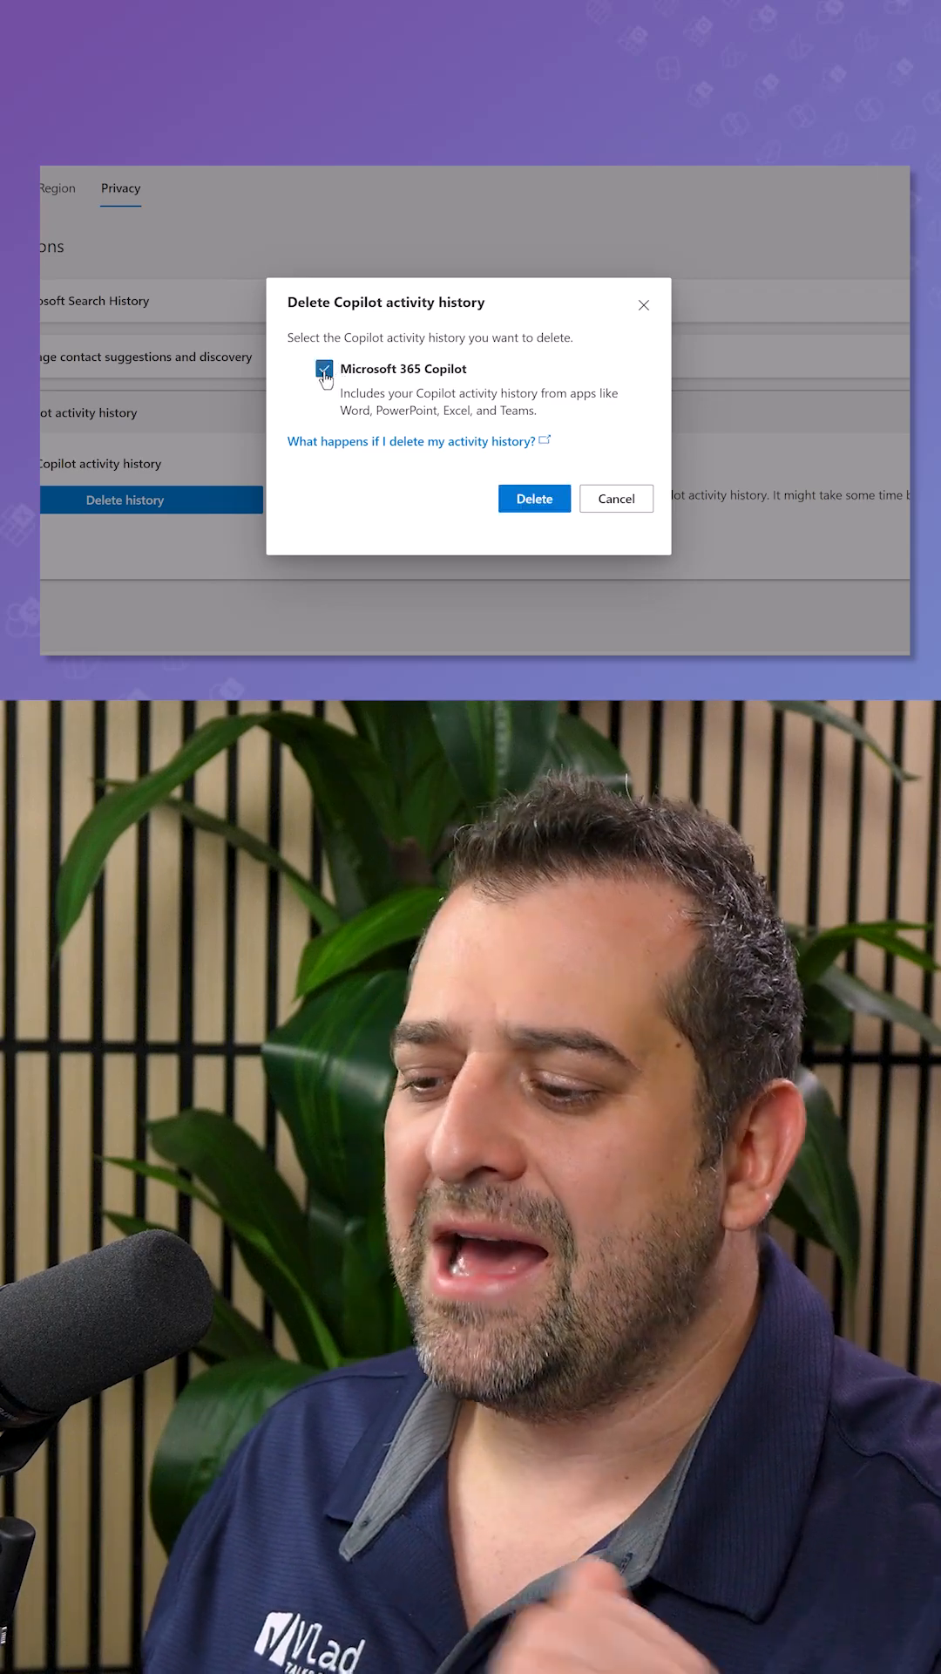
pyautogui.click(535, 498)
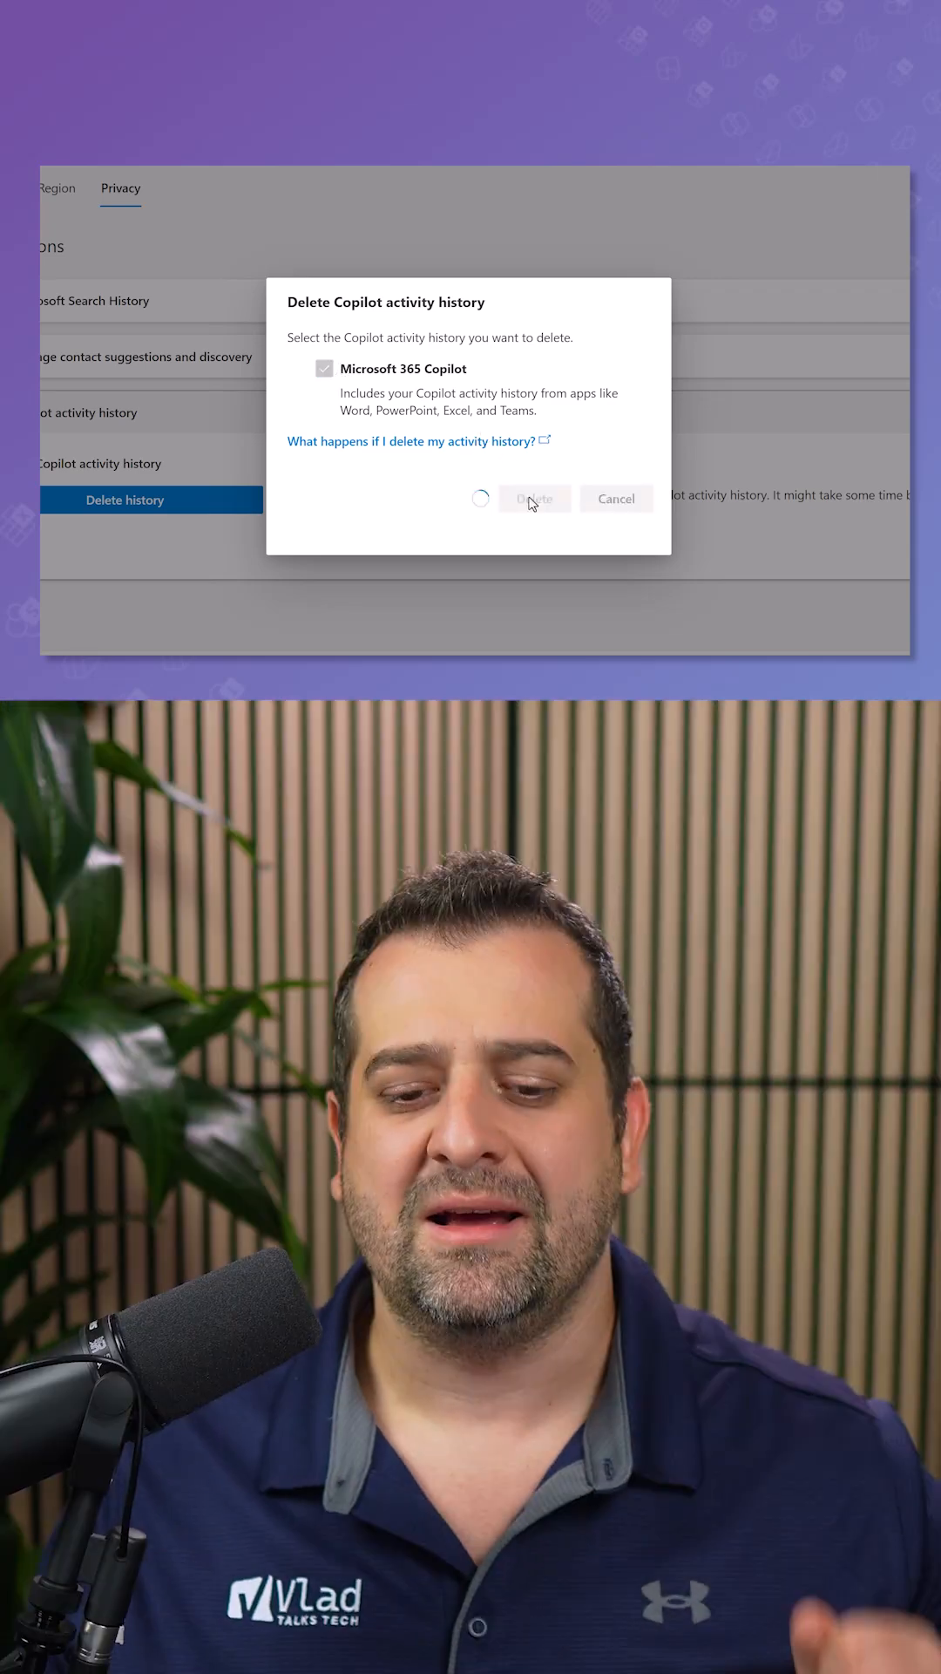
pyautogui.click(534, 499)
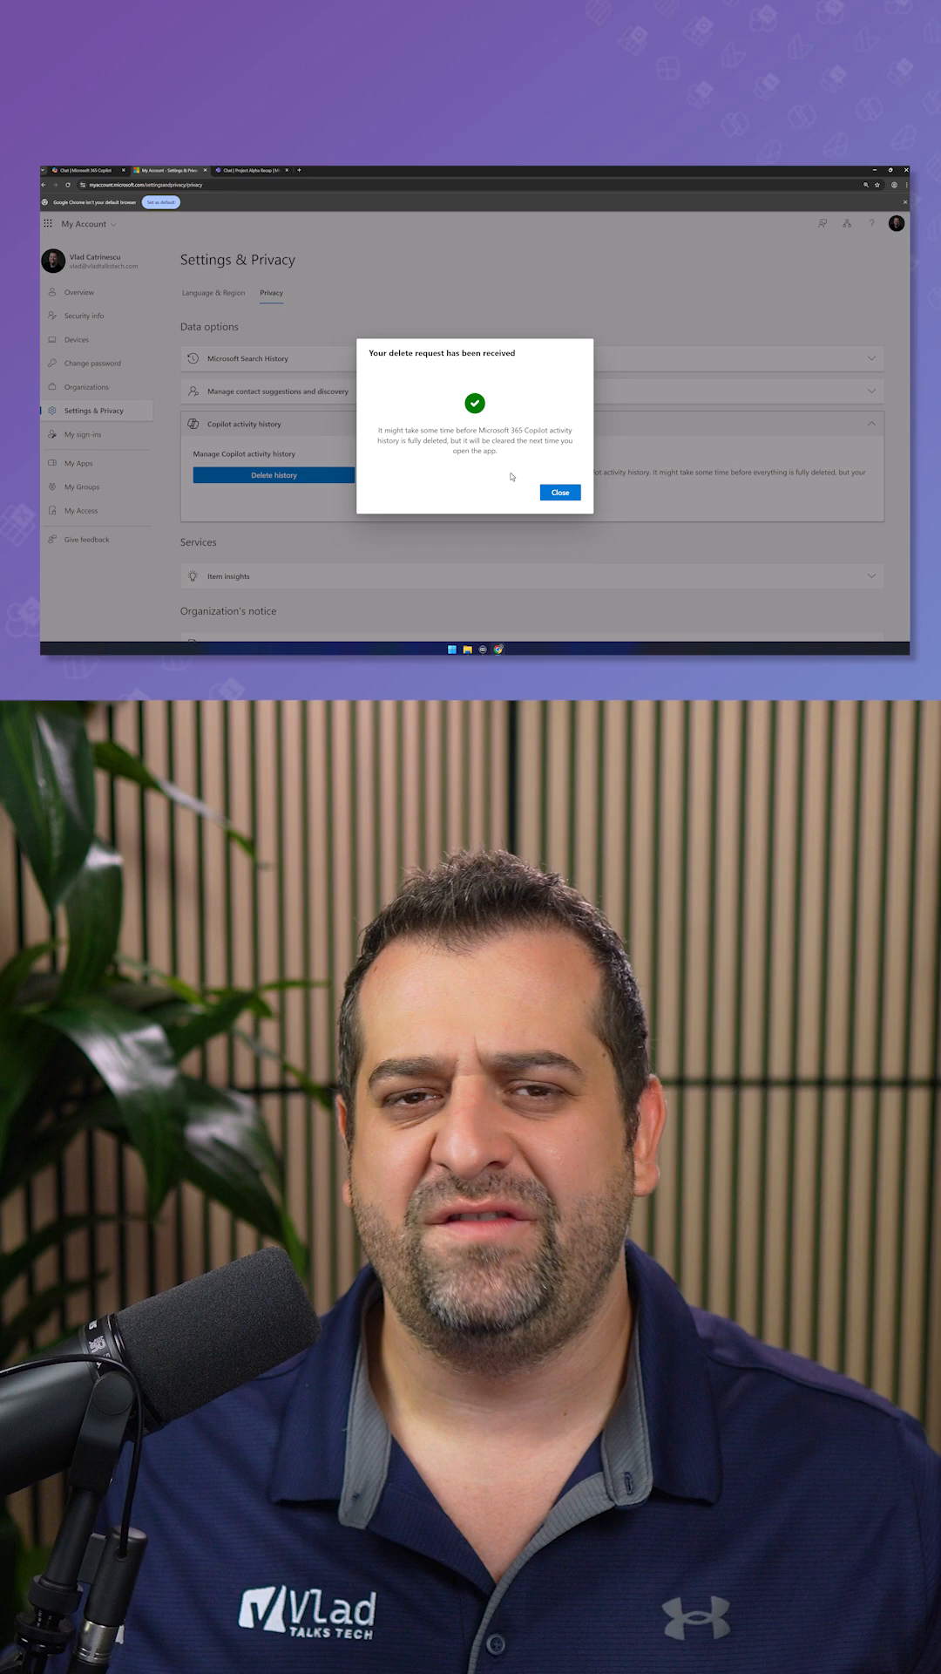
pyautogui.click(560, 492)
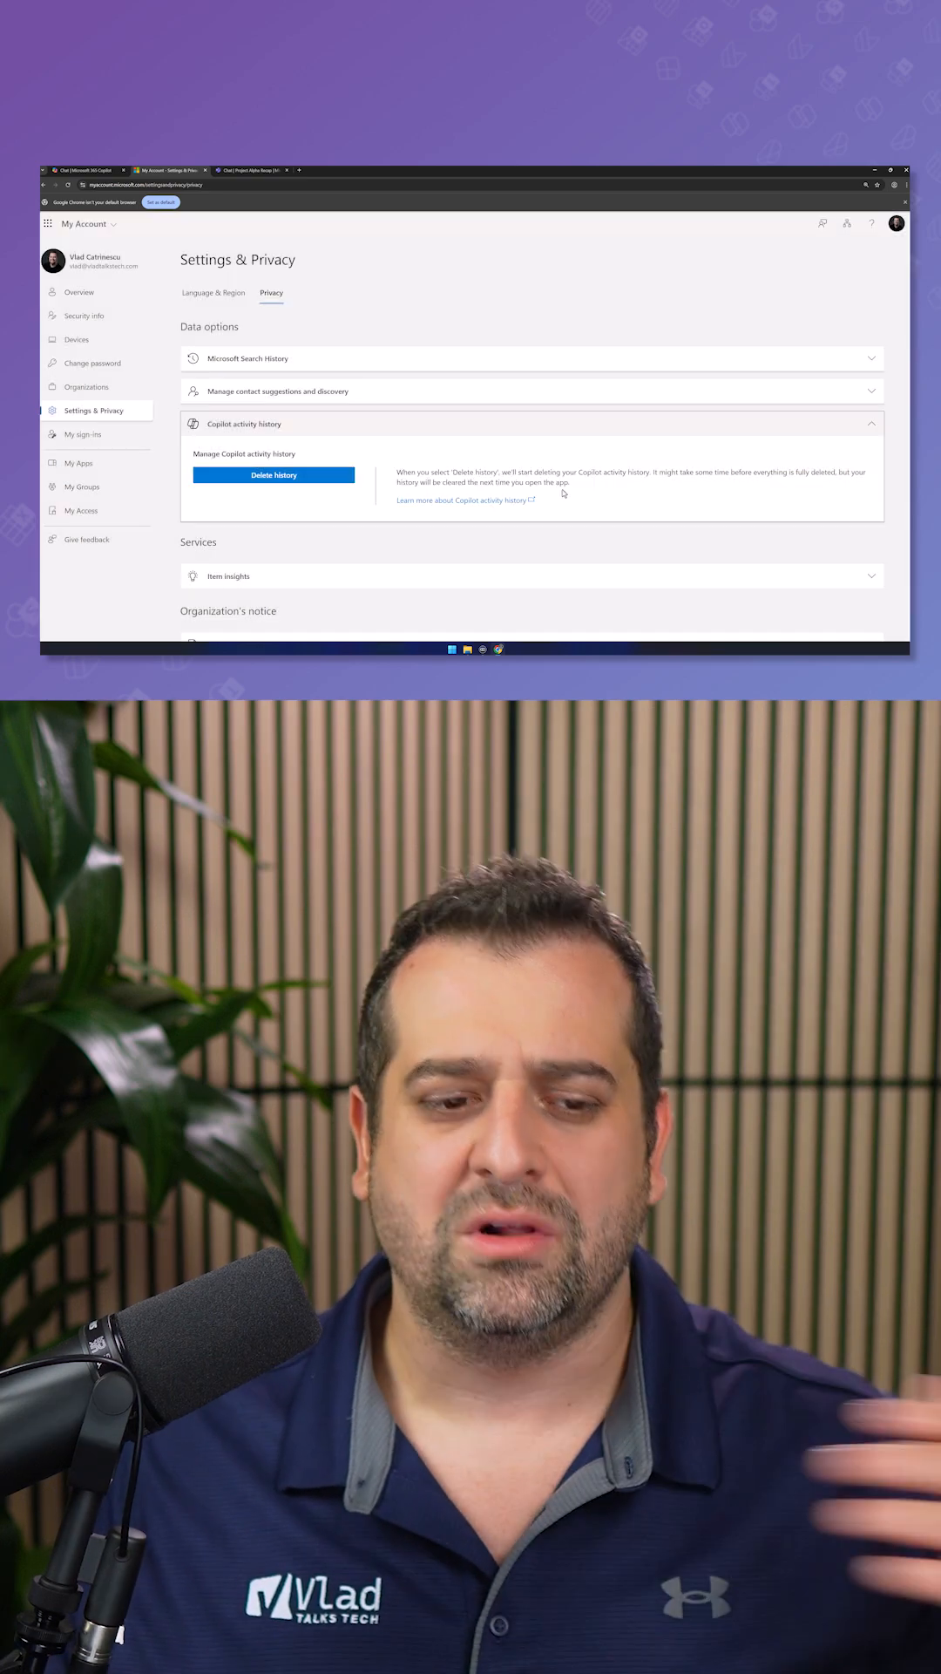